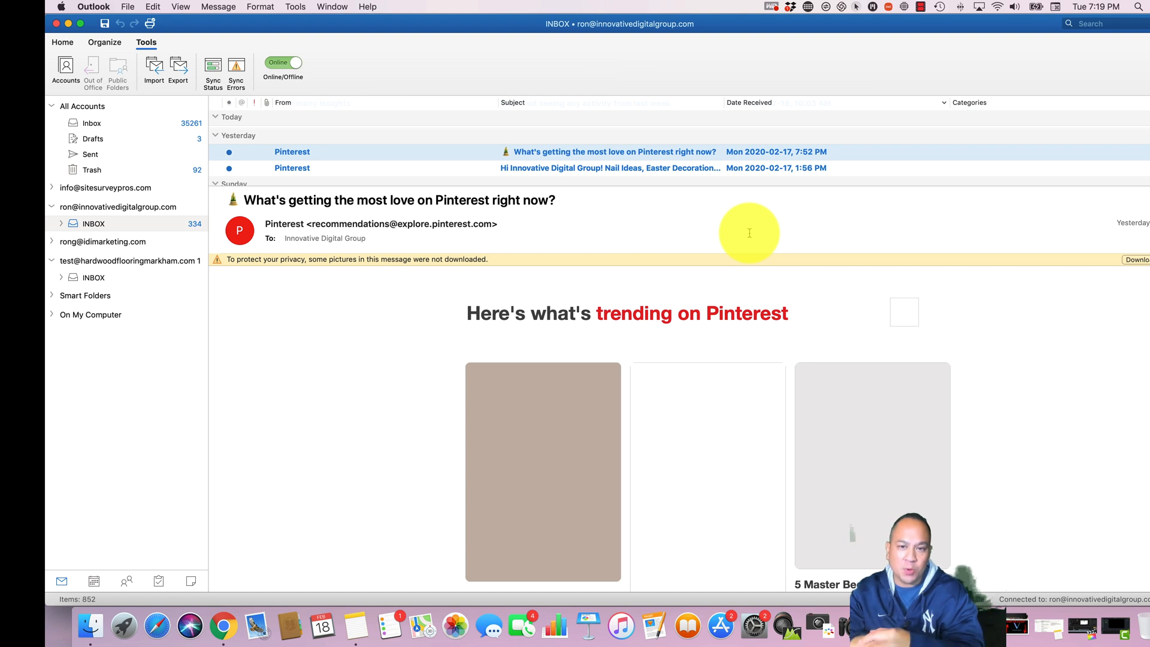
mouse_move(411, 33)
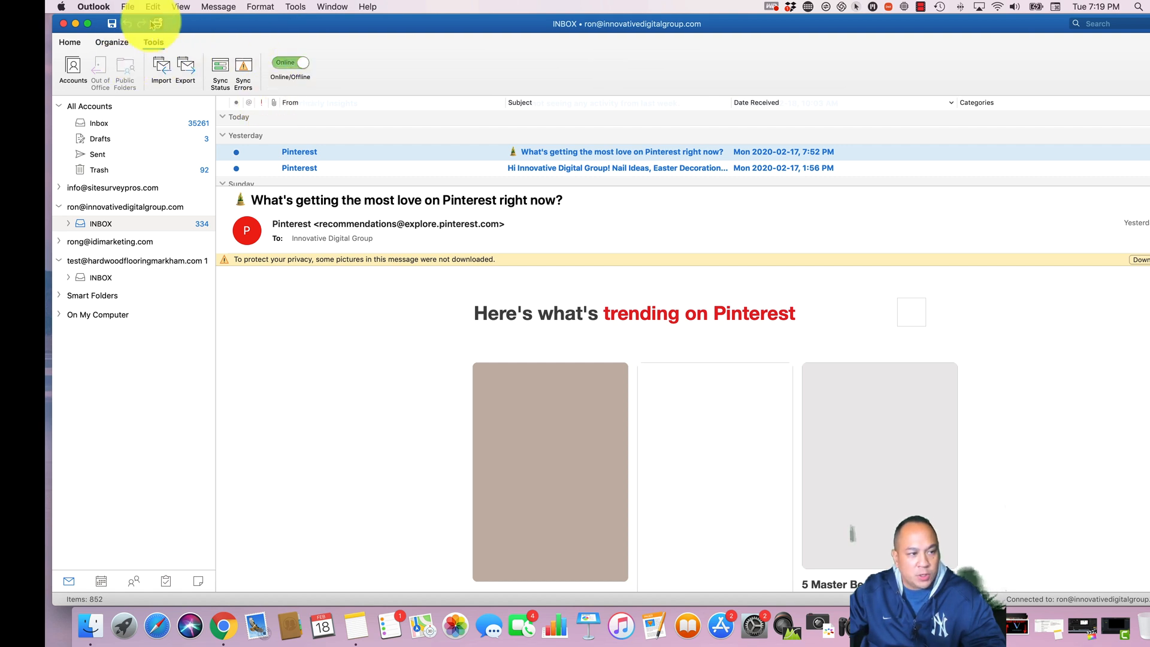
Start a maximized new email from the hardwood flooring test account and show its signature list
click(126, 6)
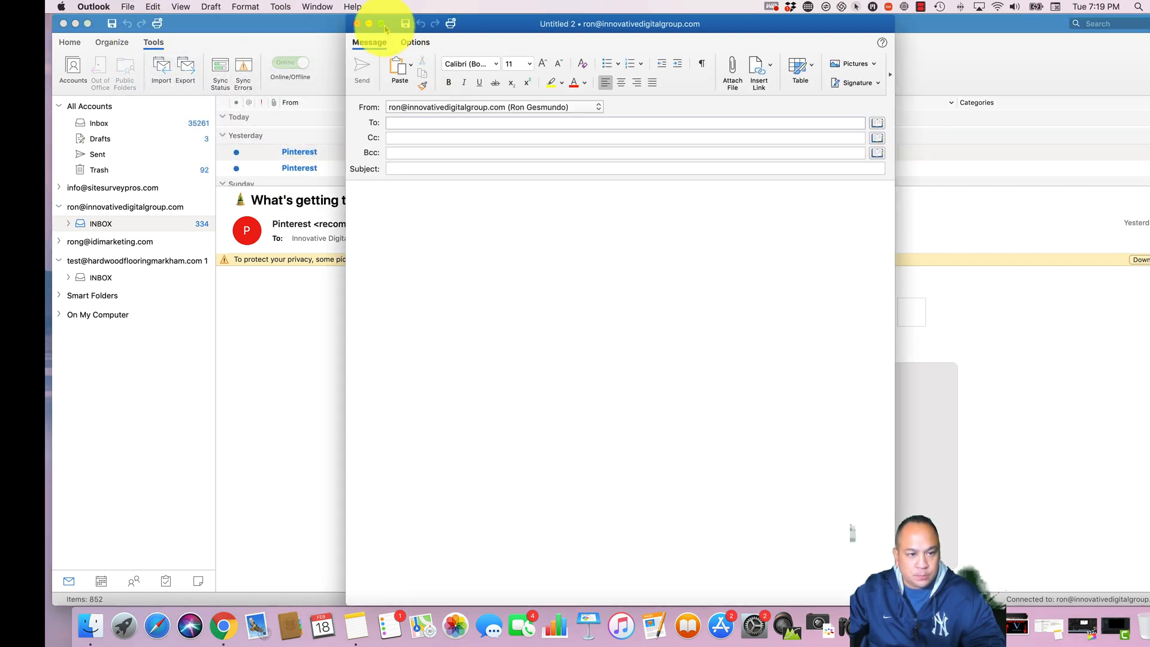
click(382, 23)
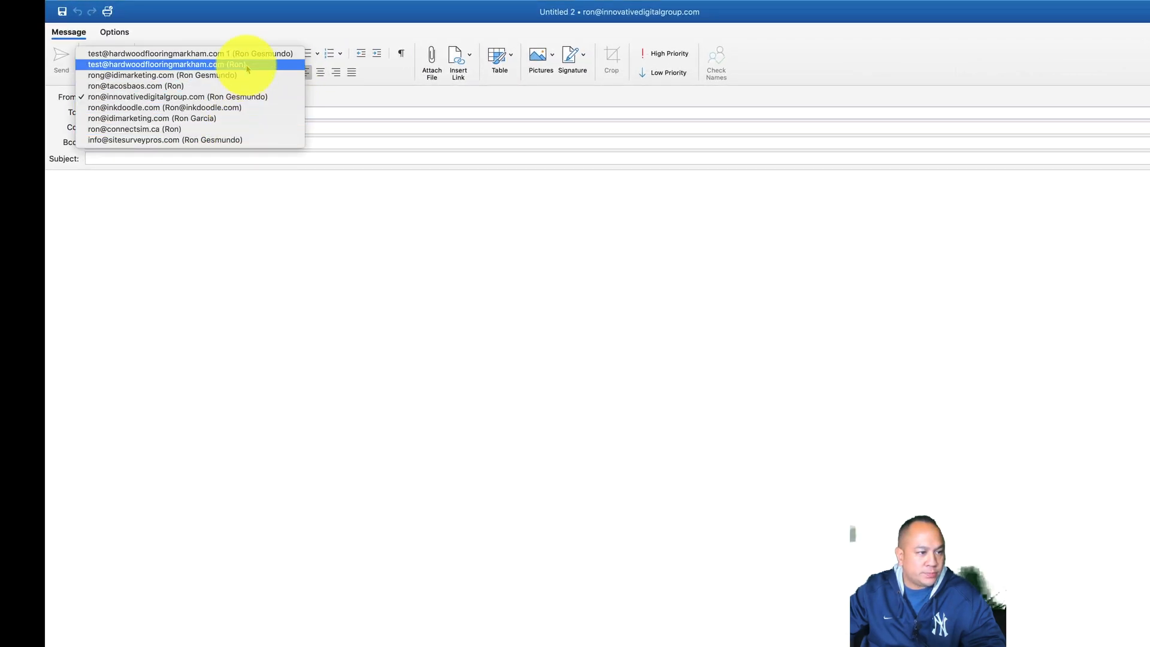
click(159, 64)
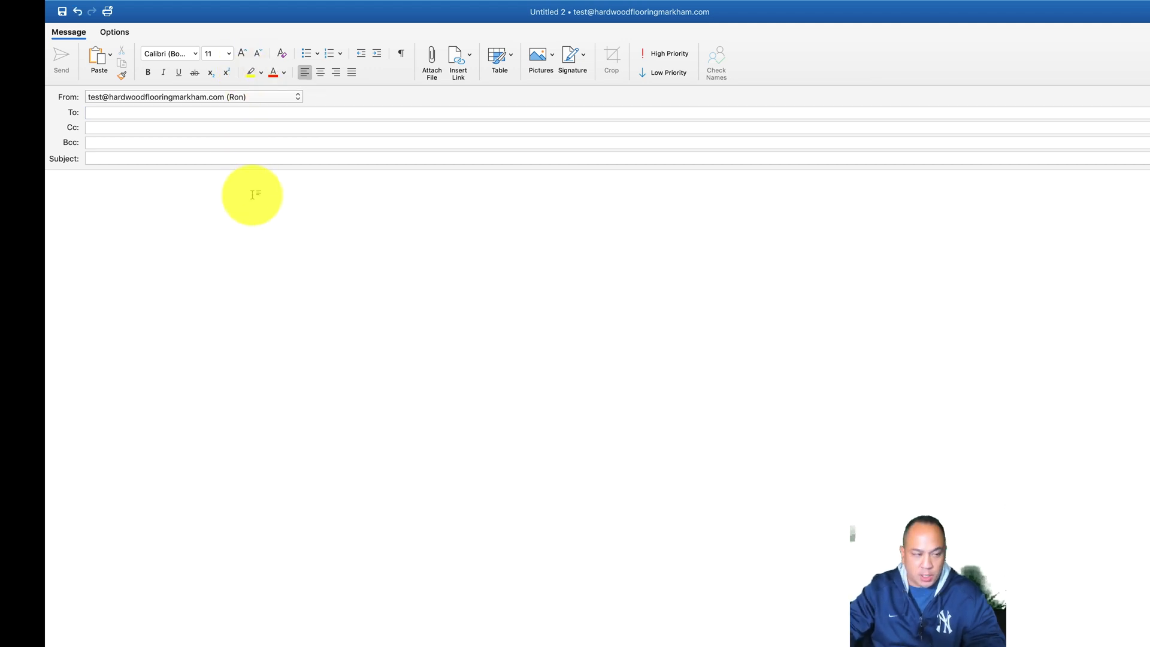
click(572, 62)
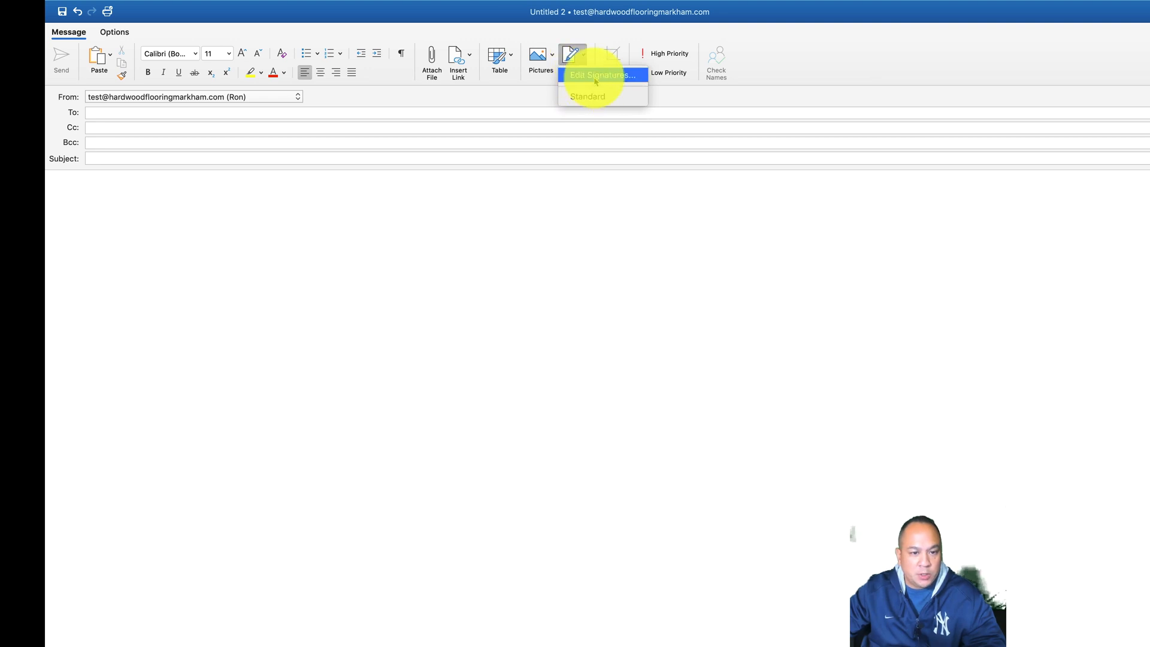
In the signature editor, type the name 'Ron' and address beginning '1233 B' above the email
click(599, 74)
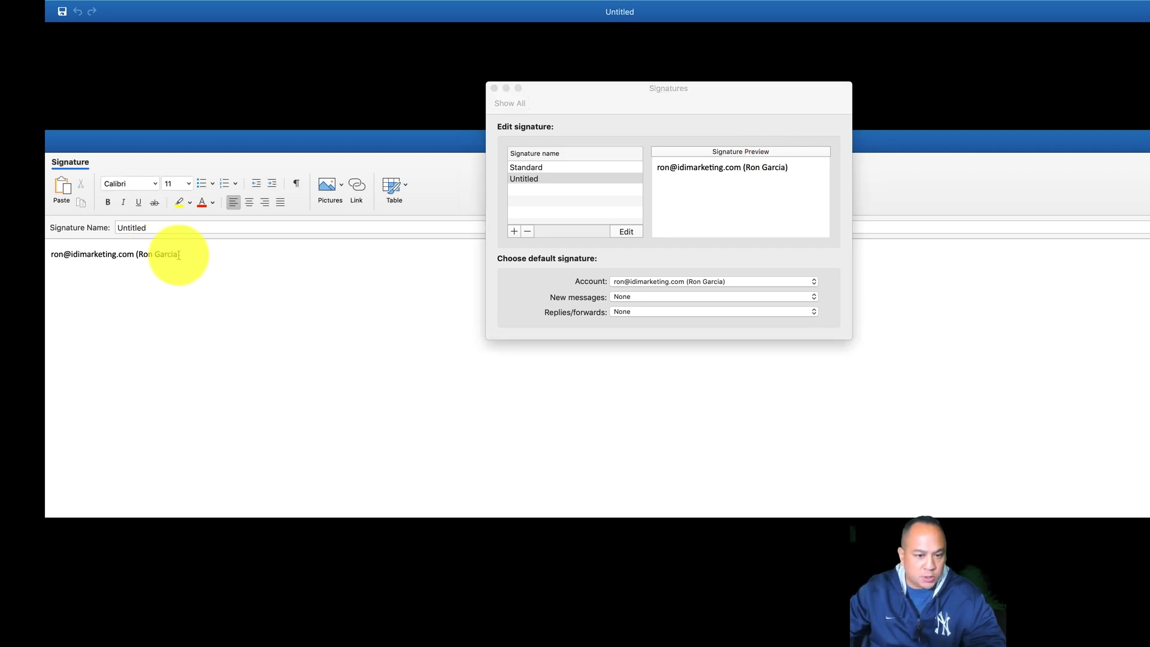
drag(669, 88, 810, 53)
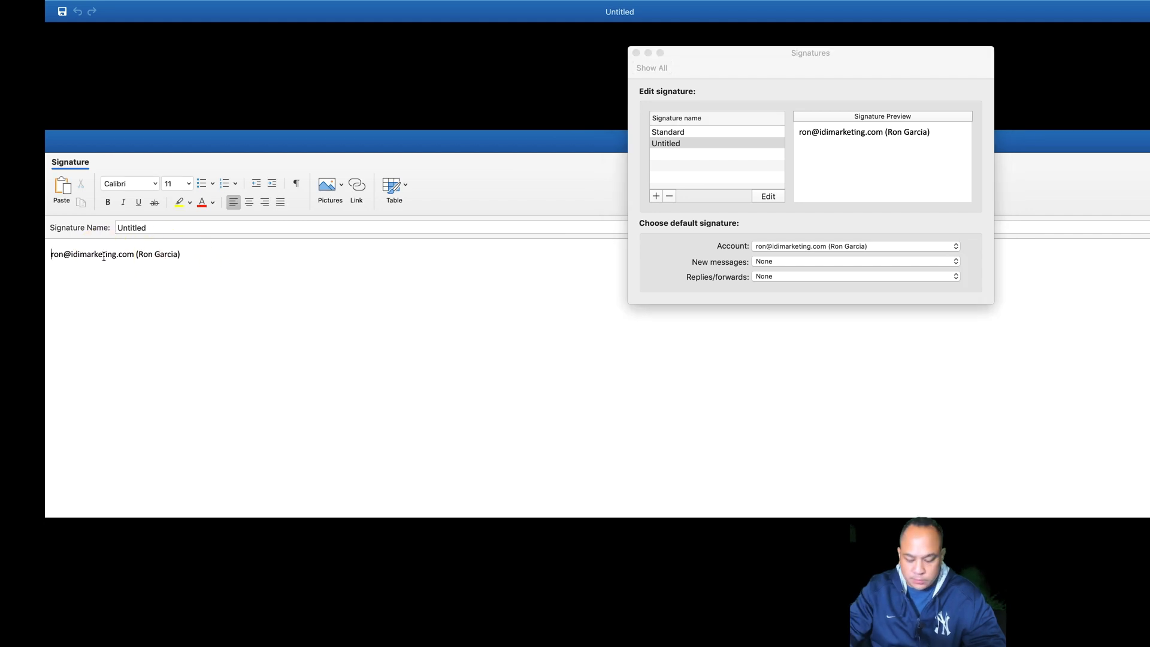
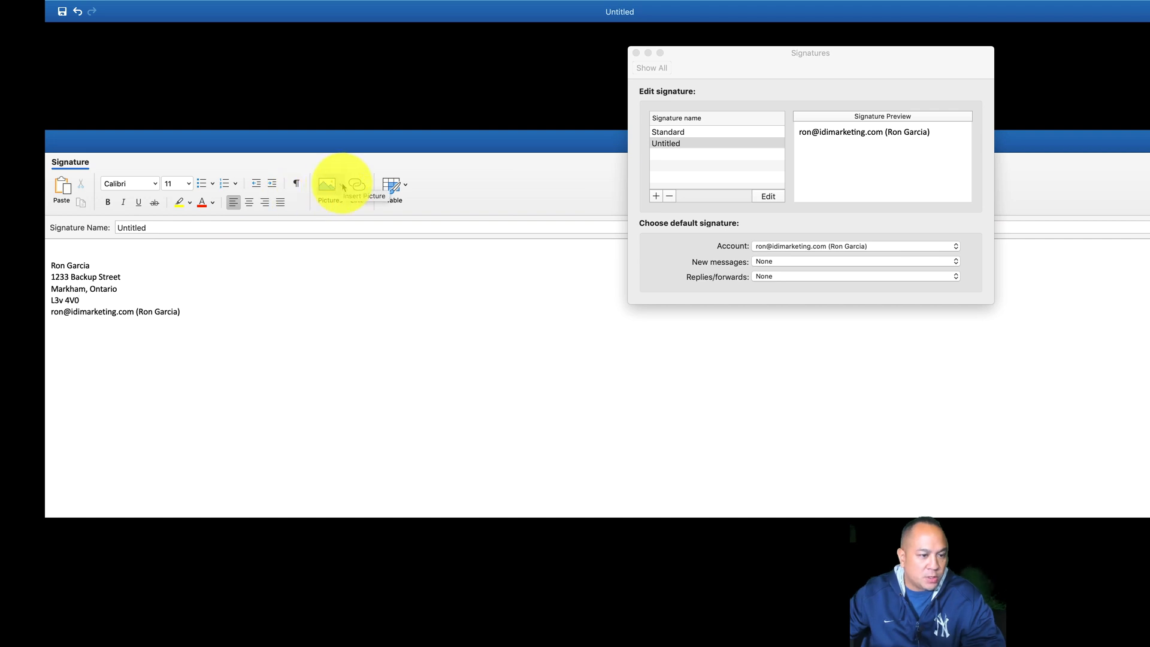
mouse_move(345, 190)
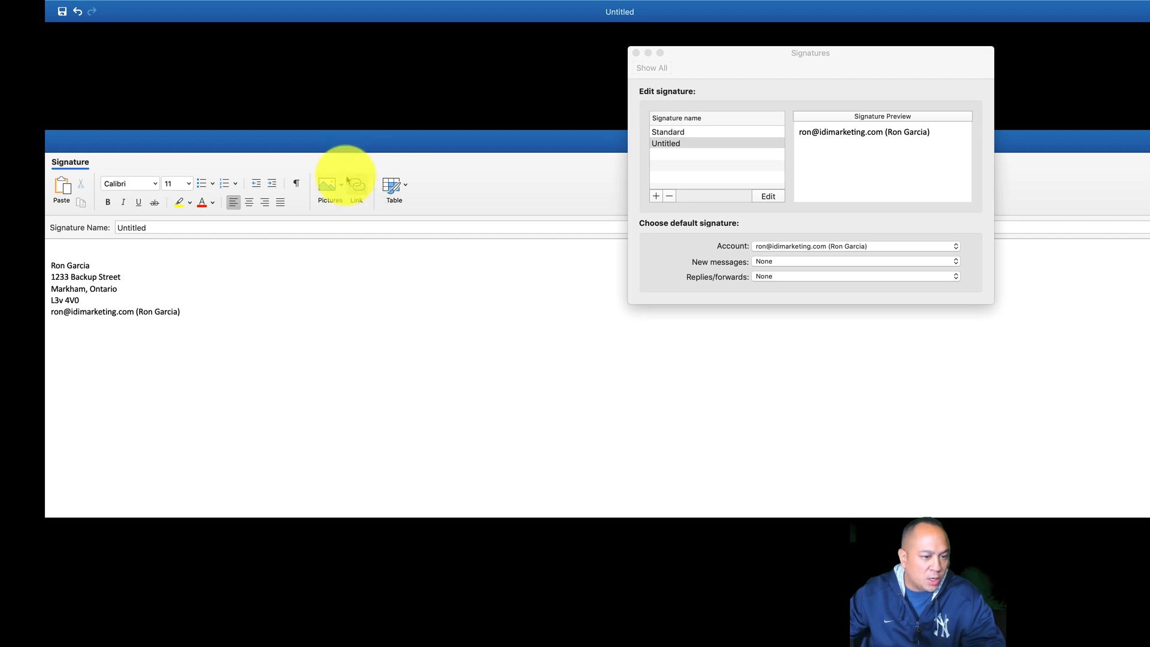
click(356, 187)
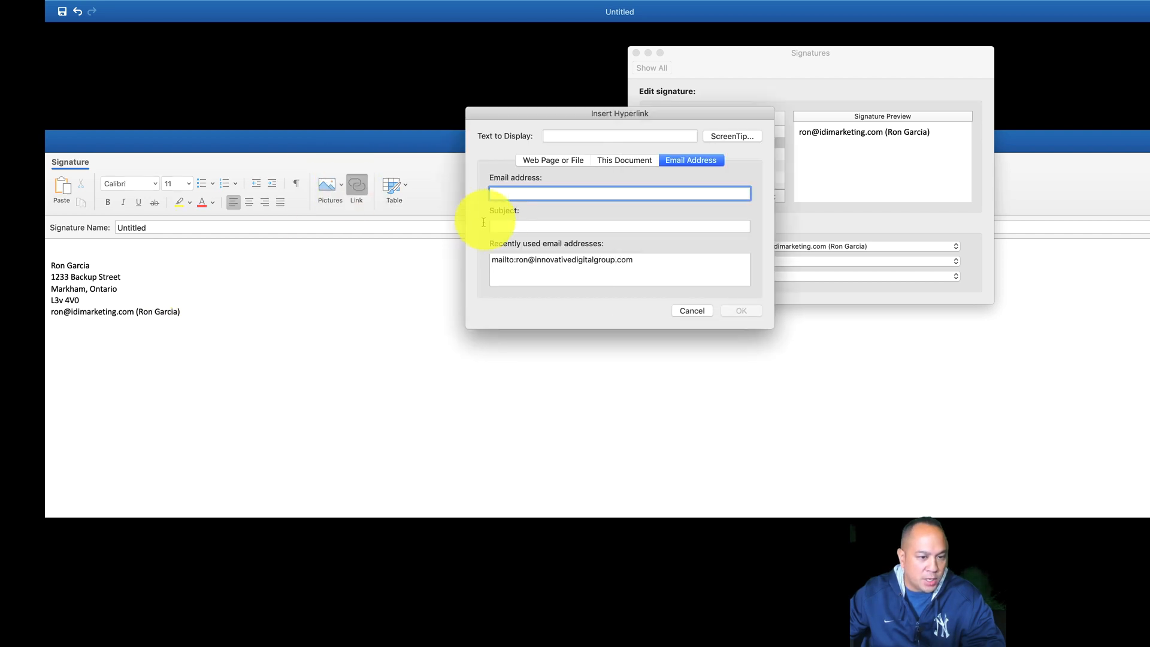
text(ron@)
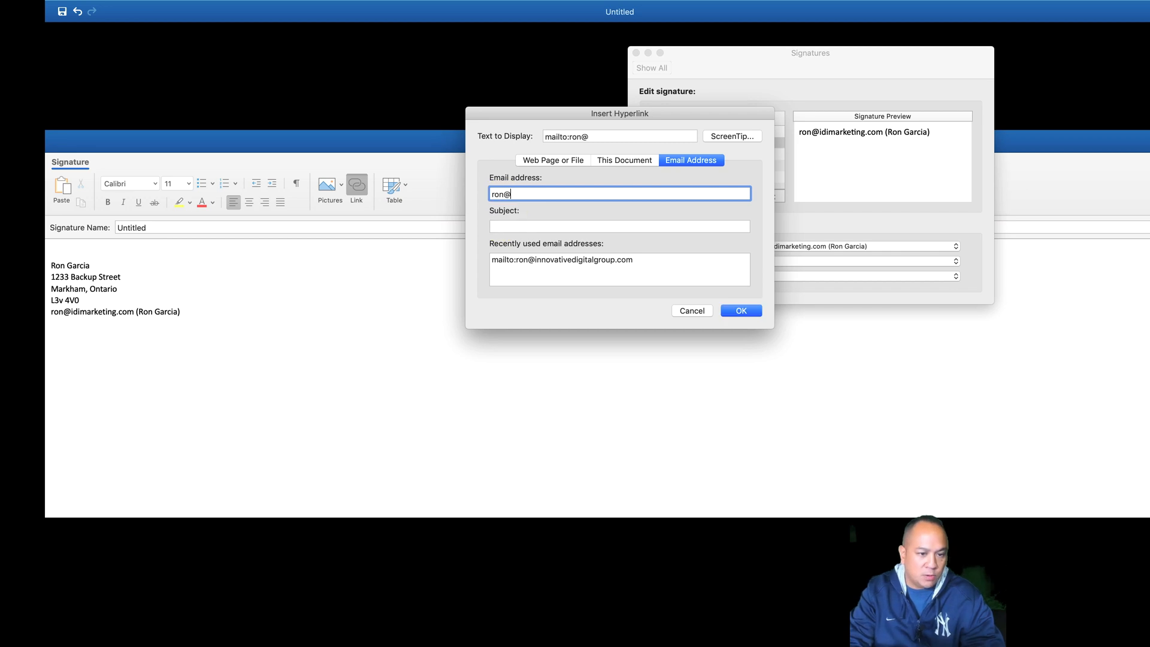
text(soandso)
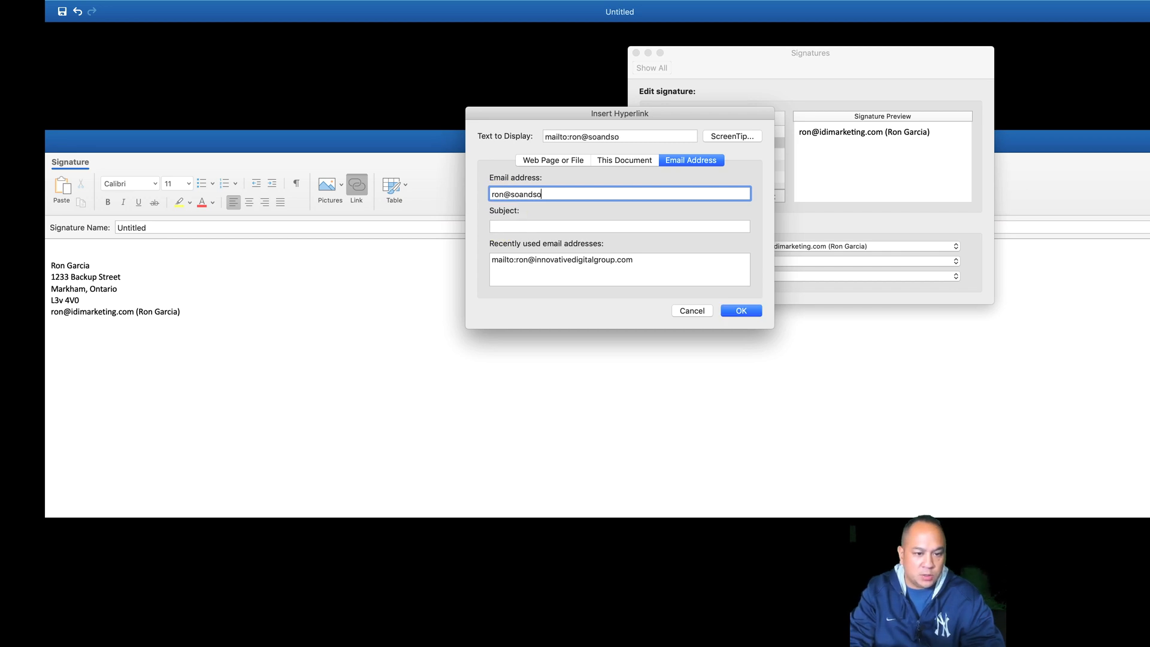
text(company.com)
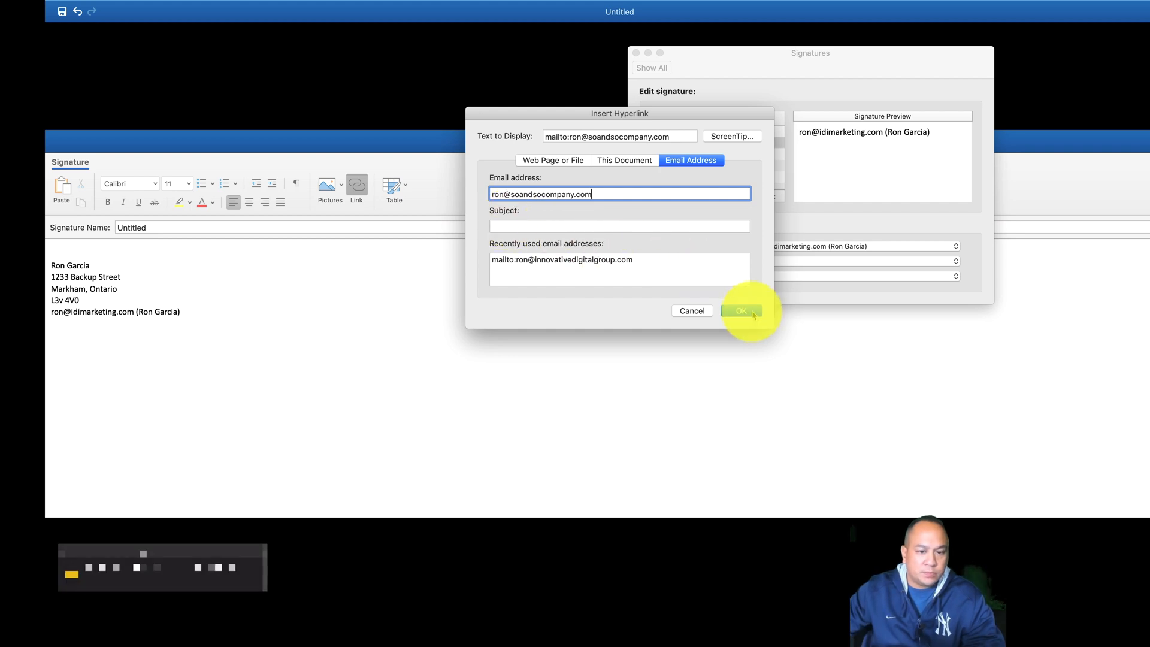
click(741, 310)
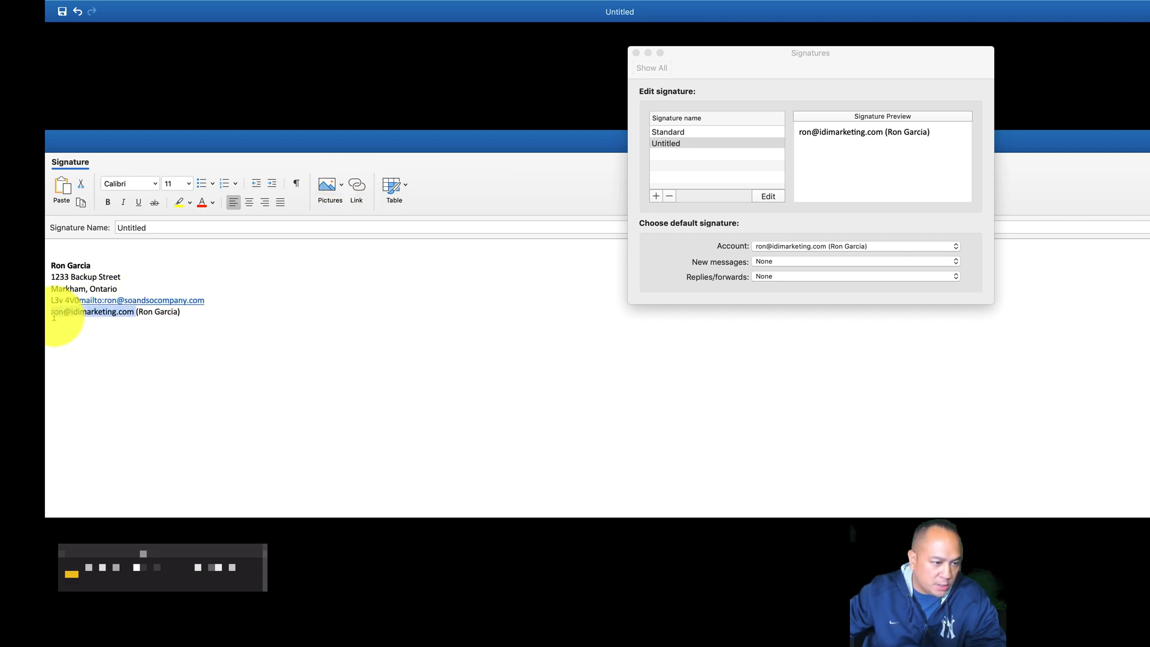
Turn the original 'ron' email line into a link and save the signature
click(355, 184)
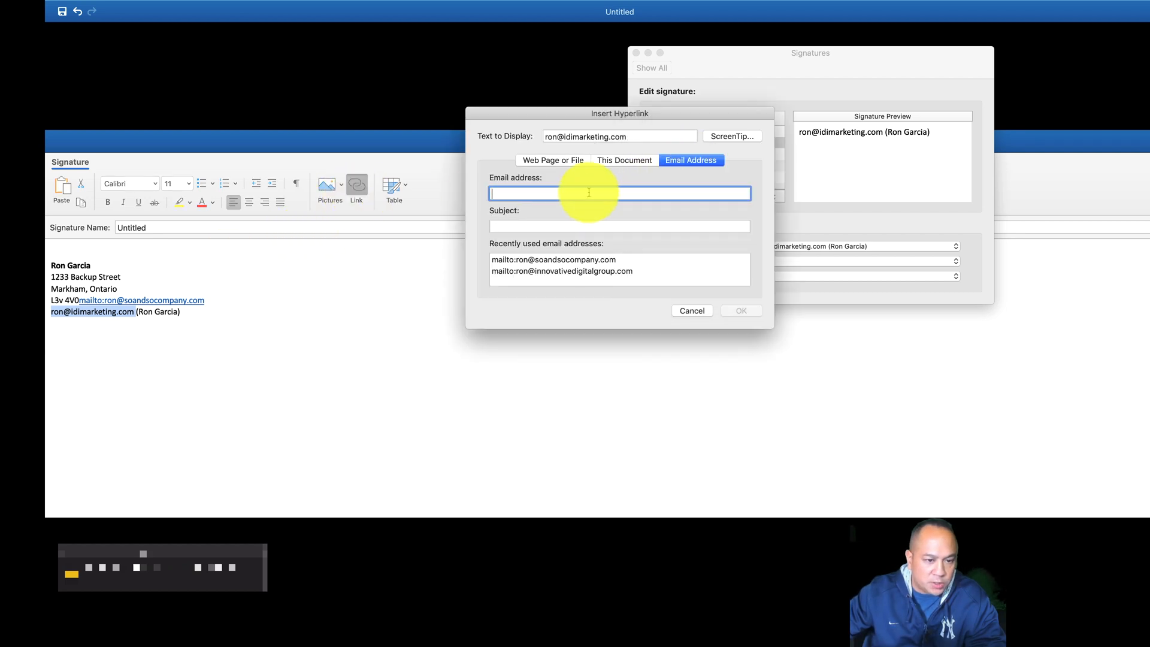
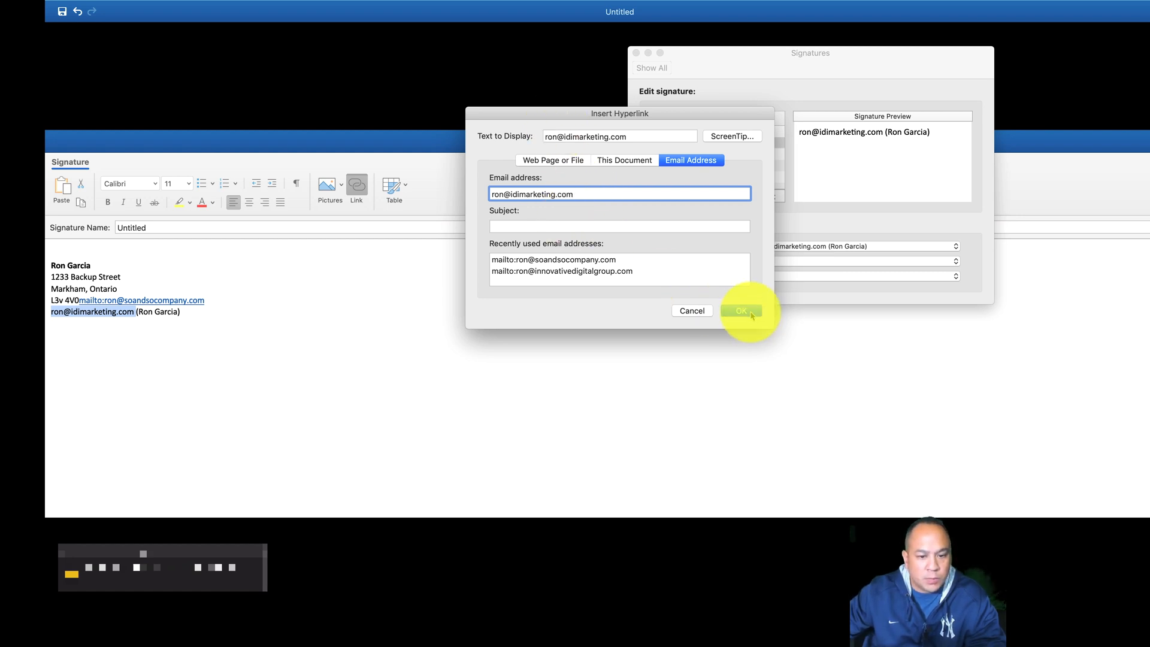
click(740, 310)
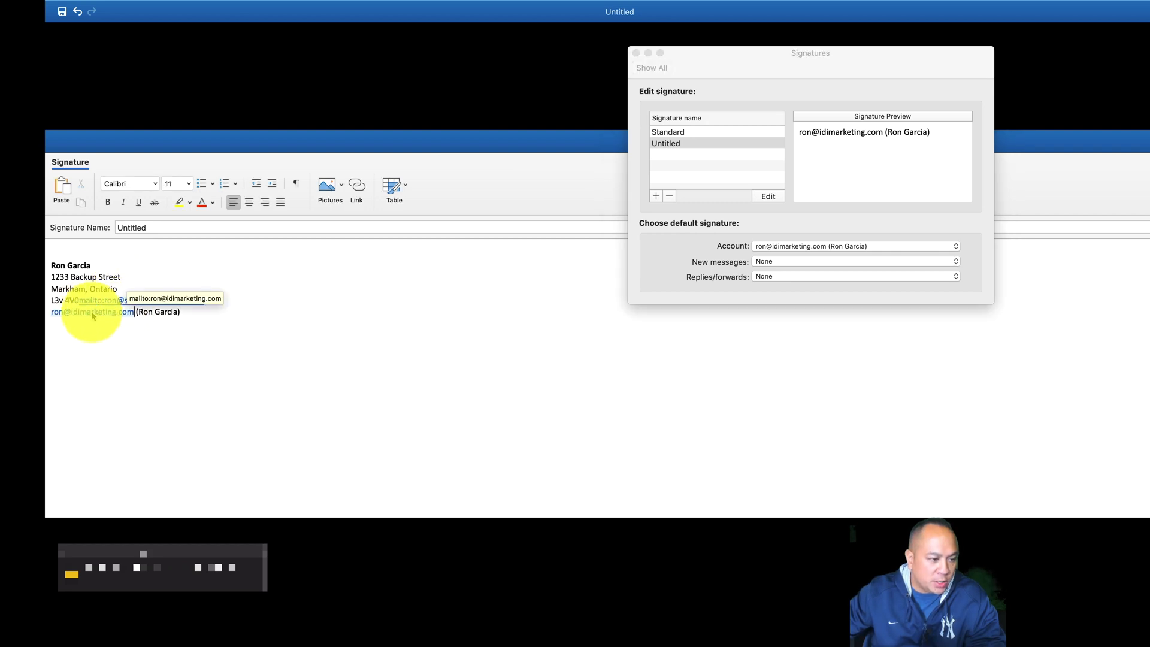
click(137, 203)
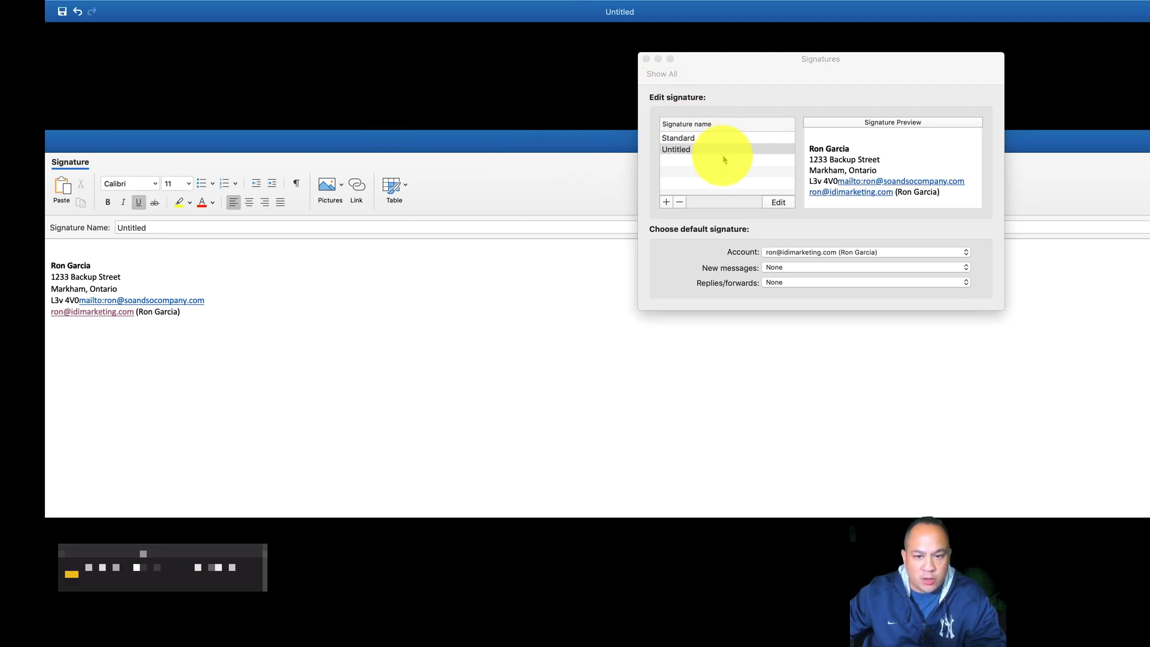
Rename the Untitled signature, entering 'Default' as the start of its new name
click(675, 149)
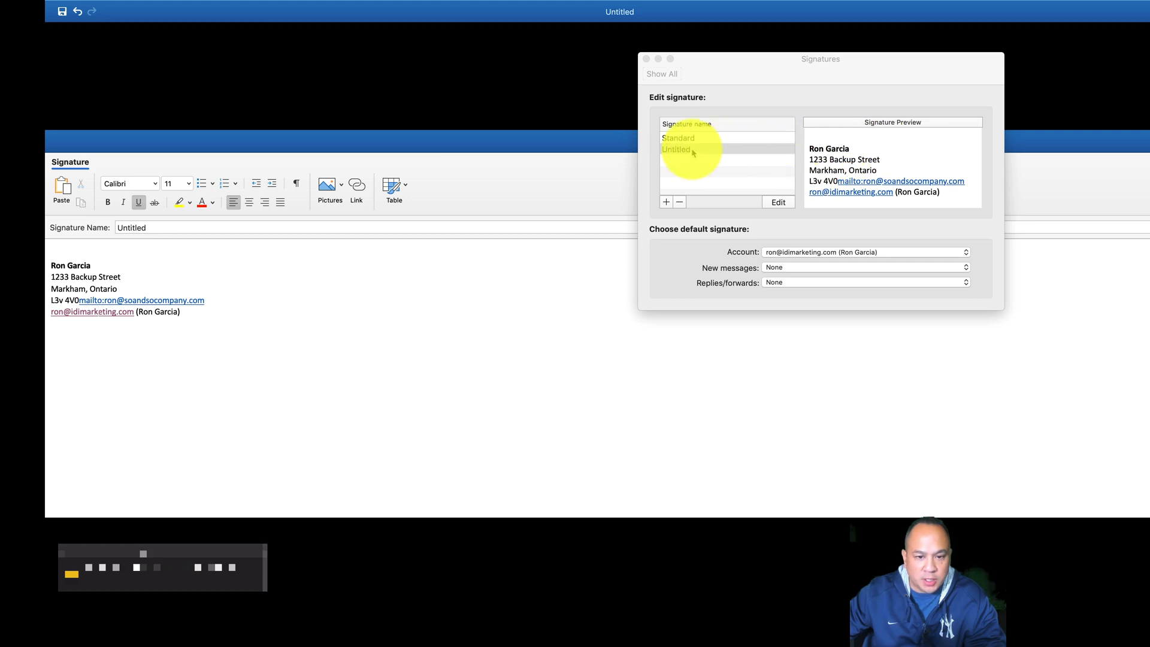
click(676, 149)
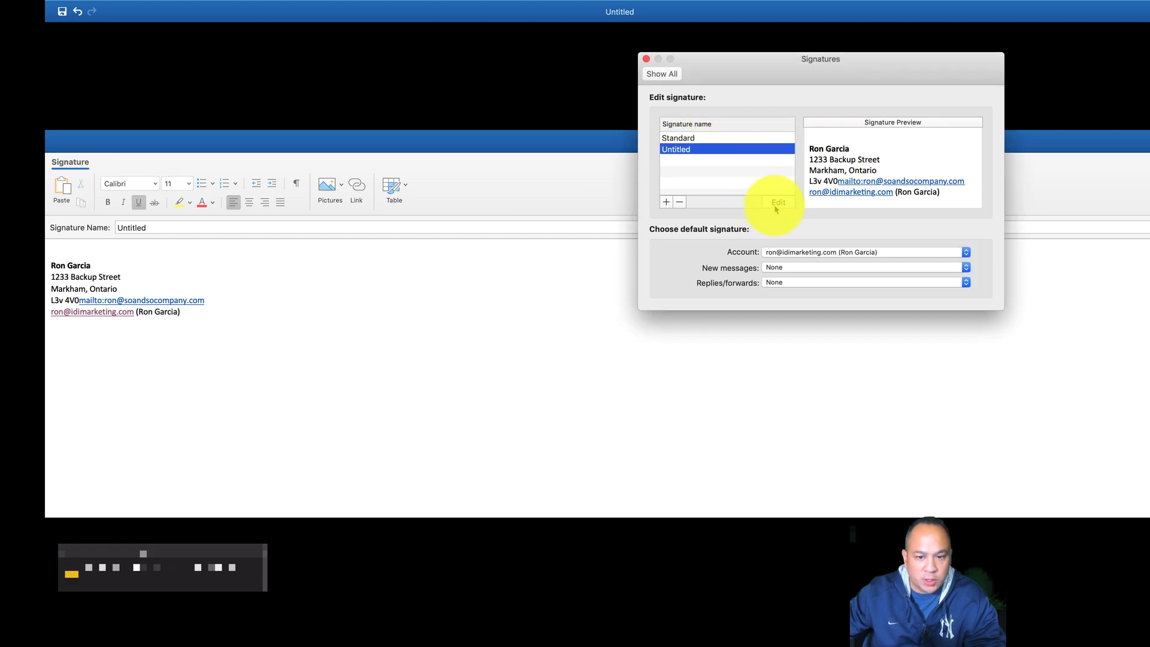
double_click(676, 149)
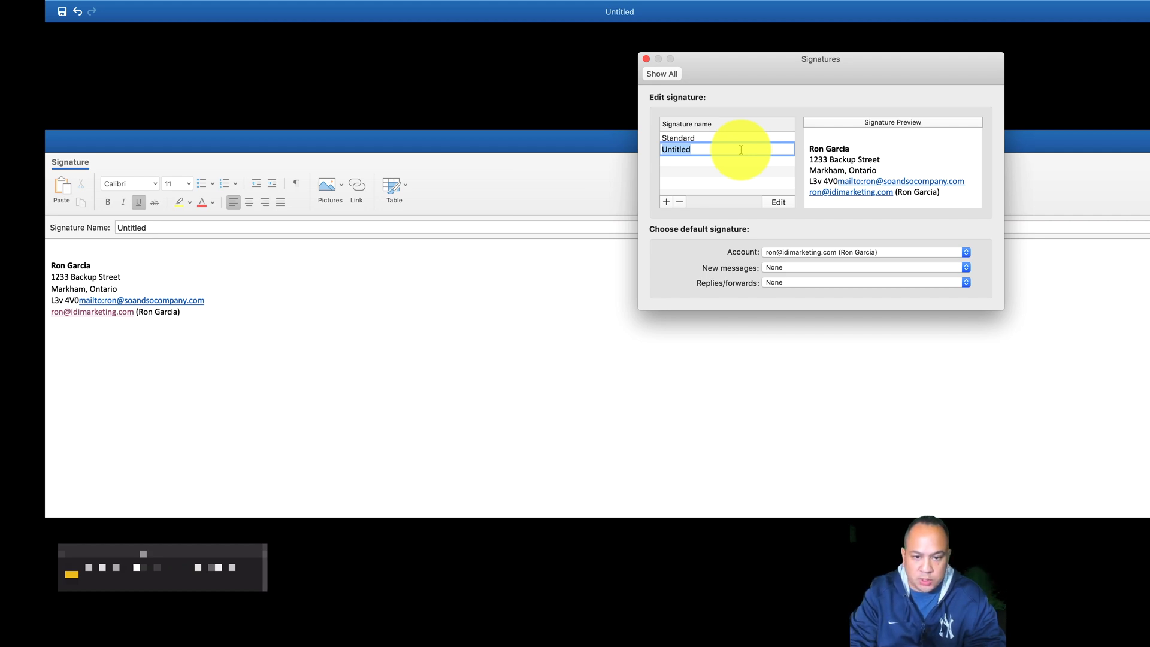
text(Default)
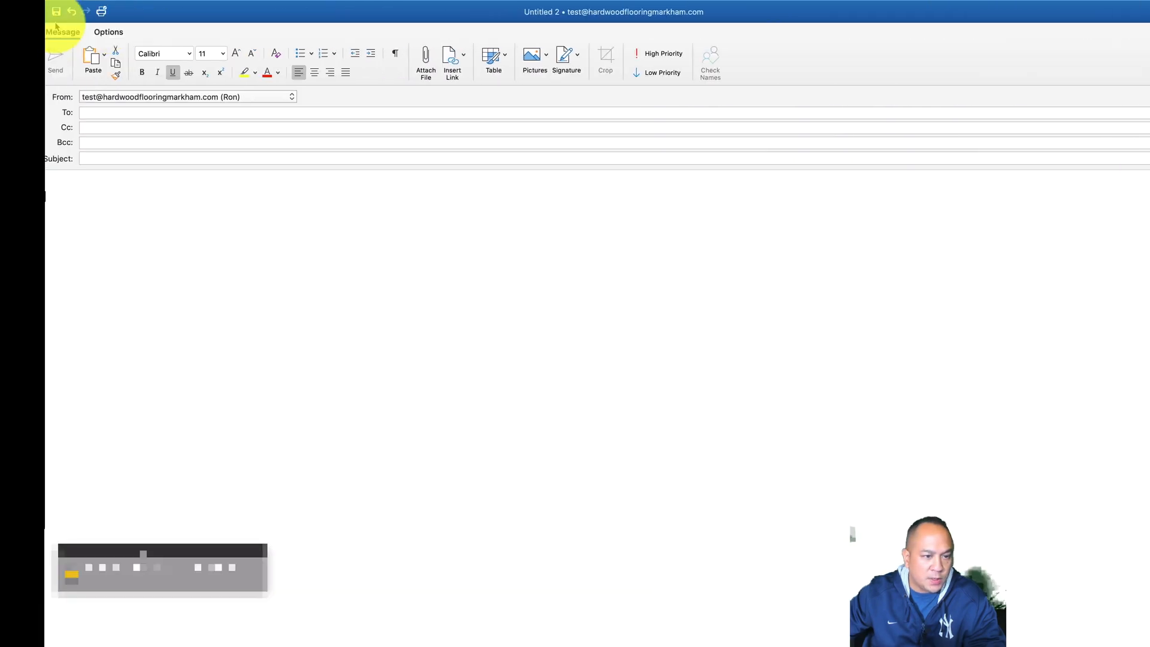
Type placeholder text 'dfajd' and insert the Default Ron G signature into the draft
text(dfajddakads;fafjkasdfaskjasjf)
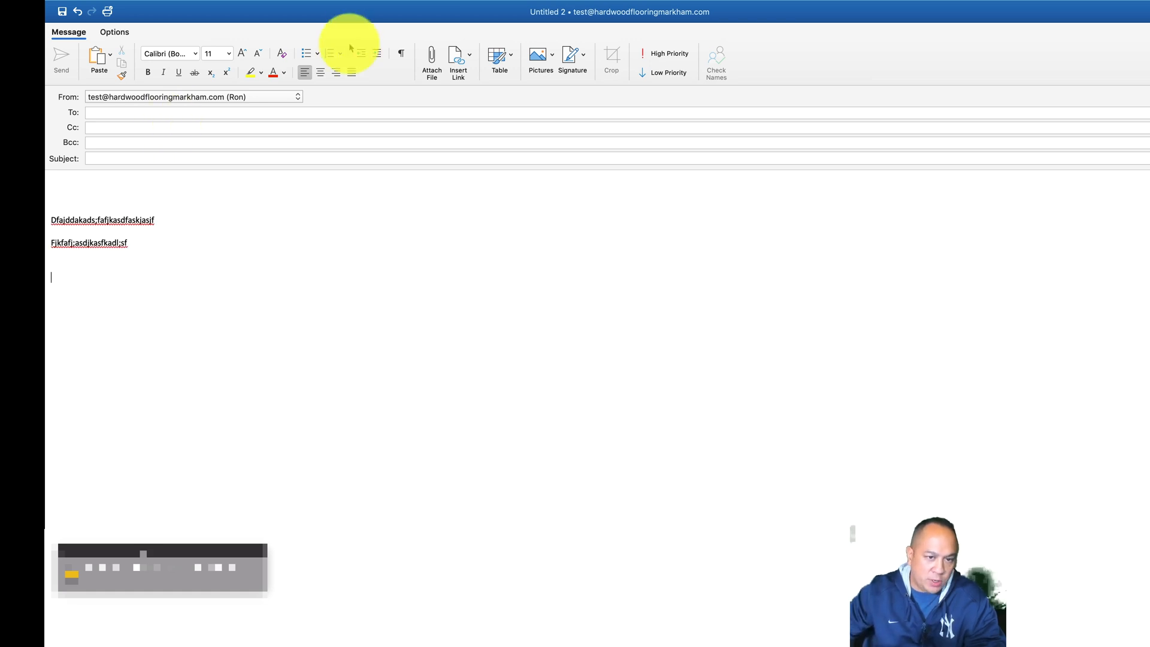
click(573, 59)
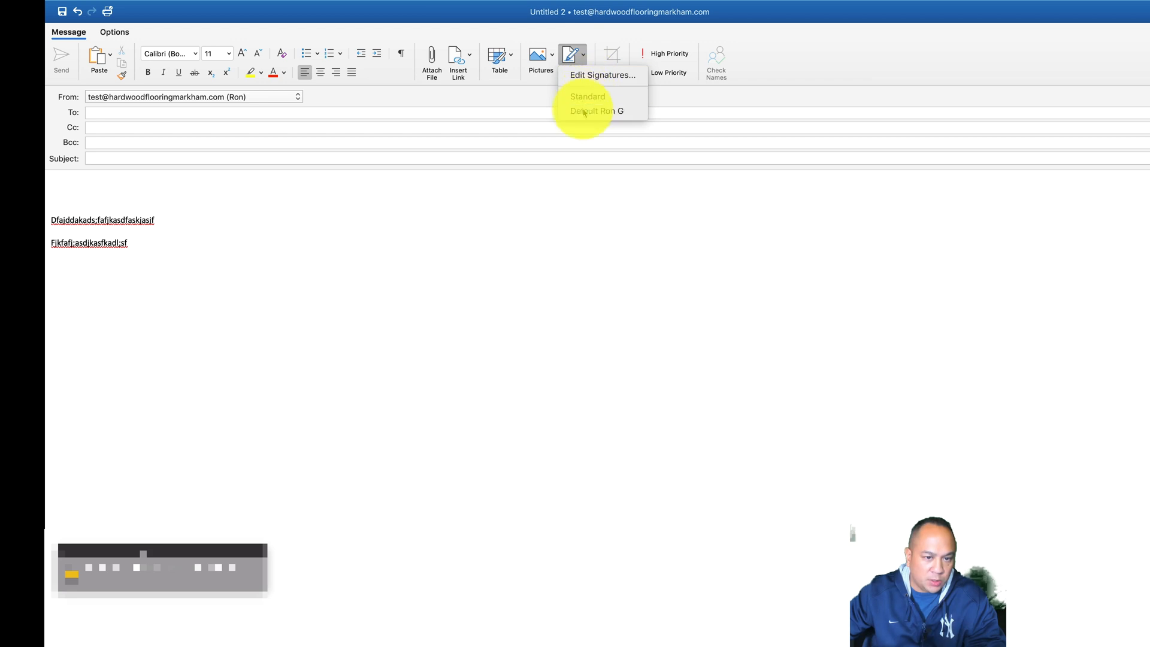
click(594, 111)
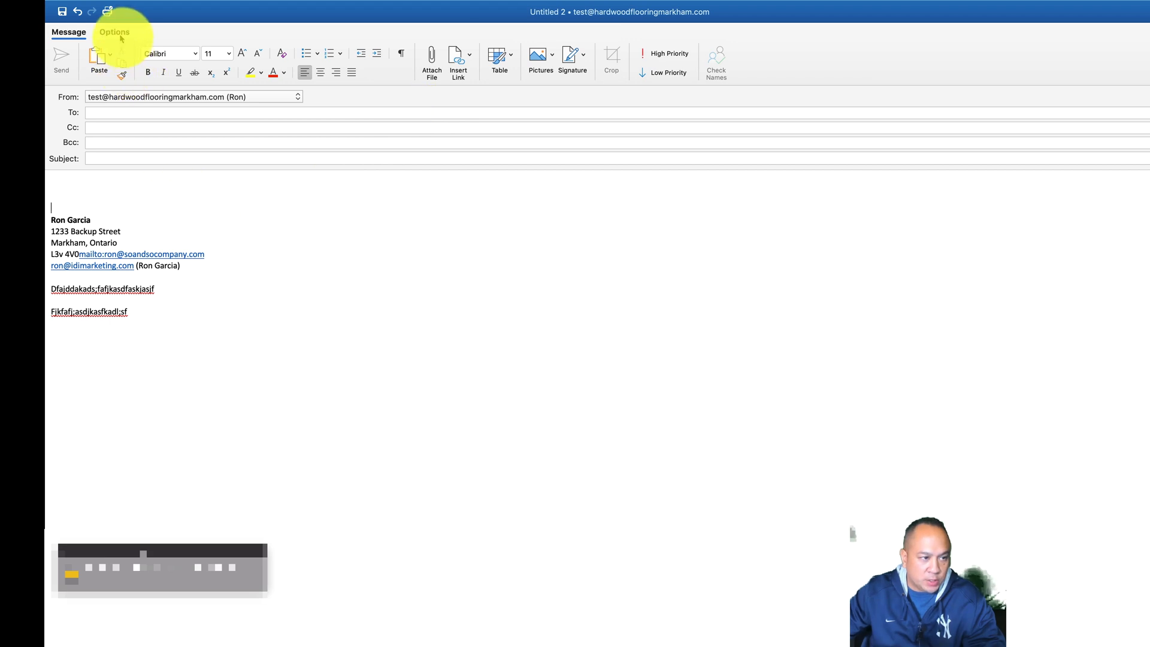
click(280, 7)
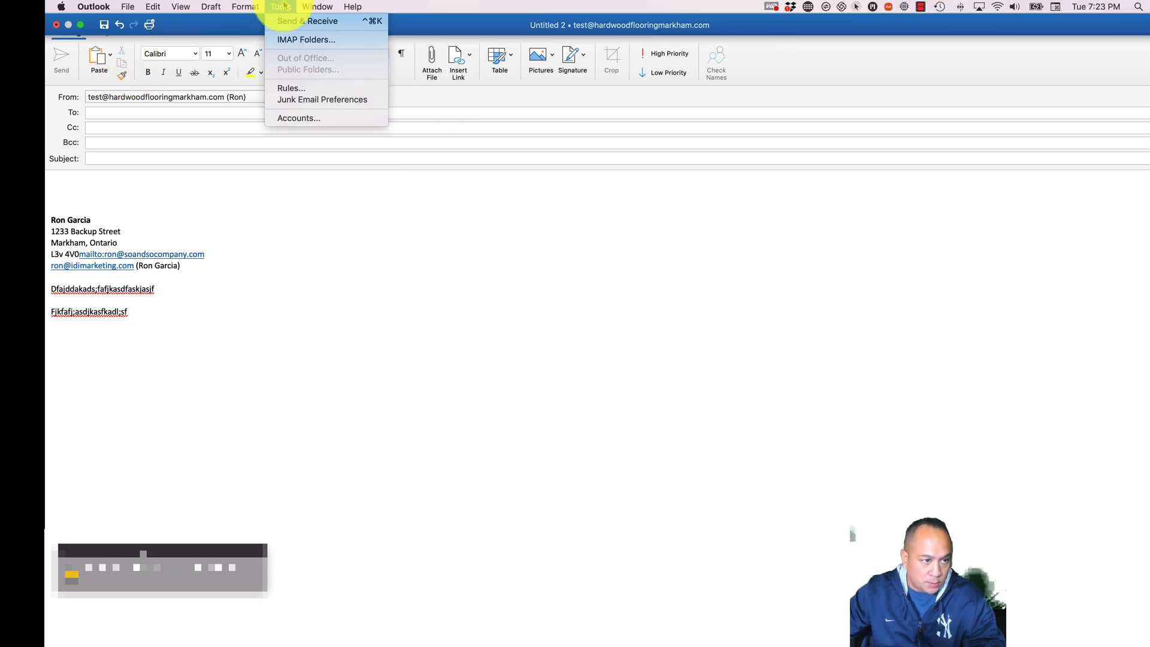
mouse_move(298, 118)
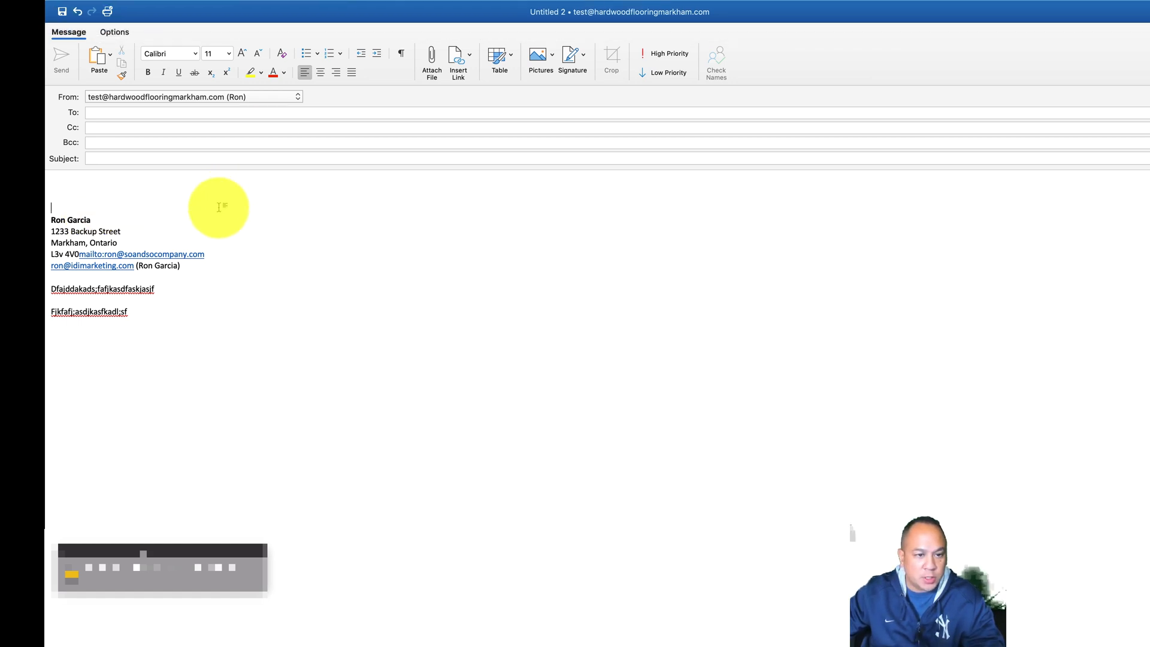
Show the Signature dropdown choices on the Message ribbon again
click(572, 59)
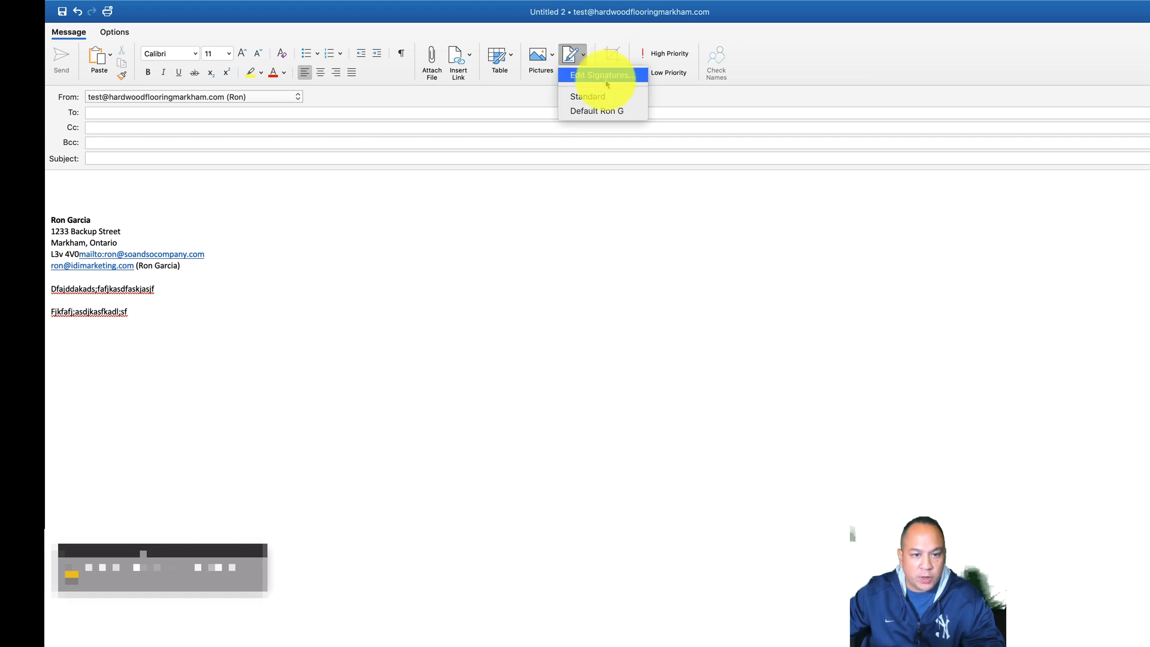
Set Default Ron G for new messages and replies/forwards, then close the Signatures window
click(601, 75)
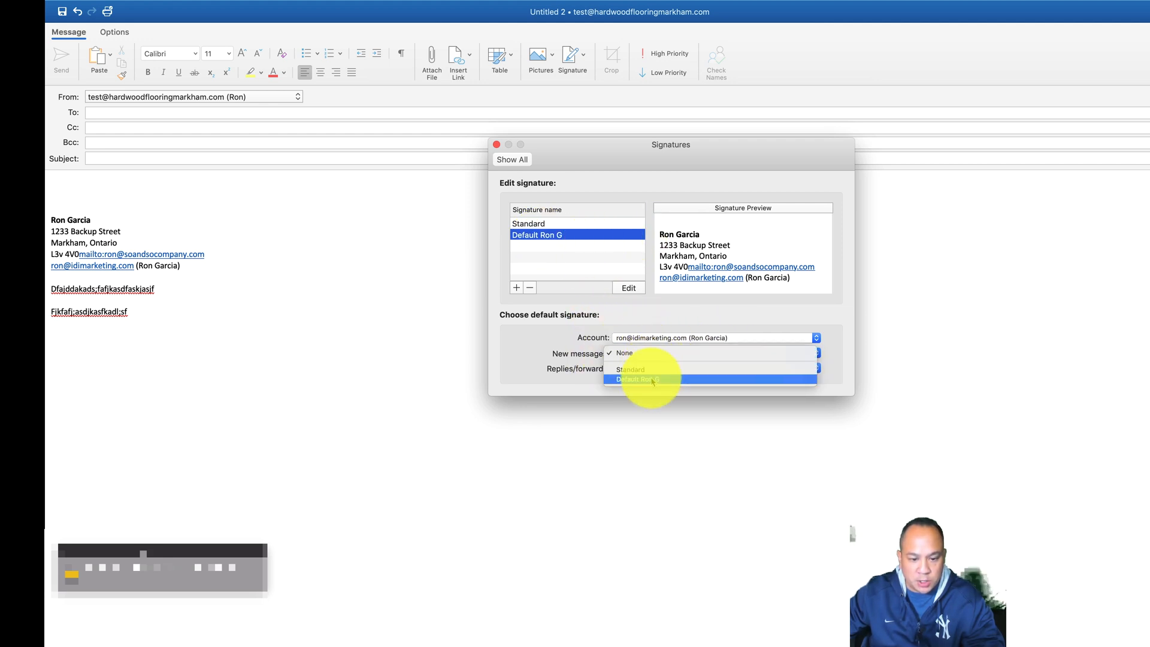
click(637, 380)
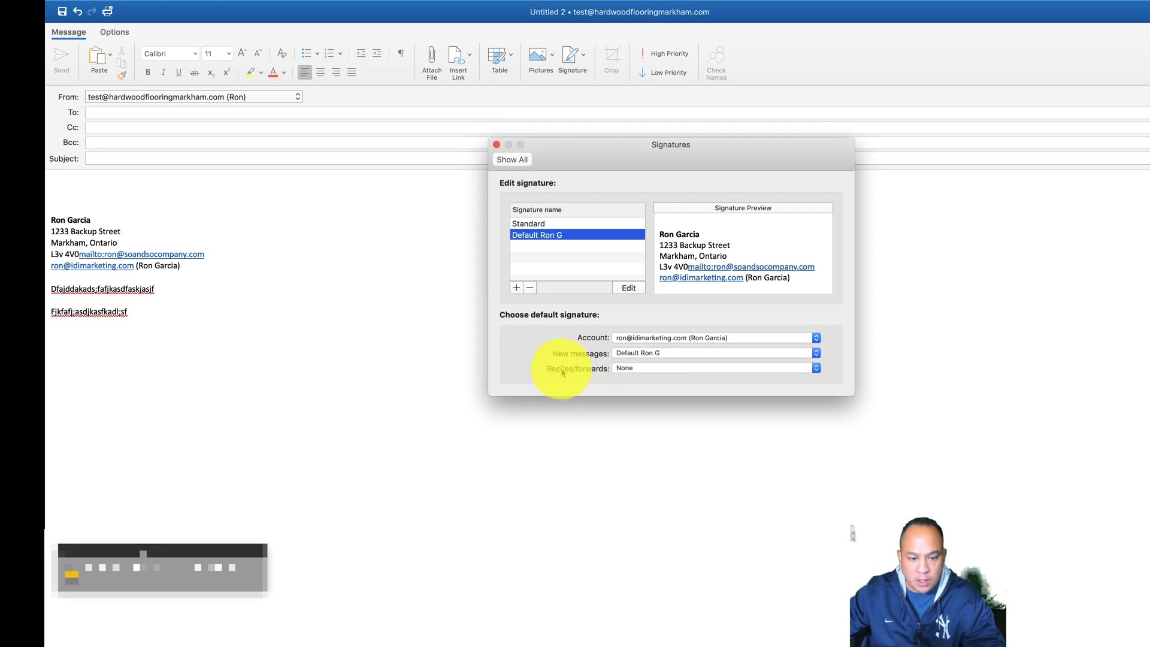
click(712, 368)
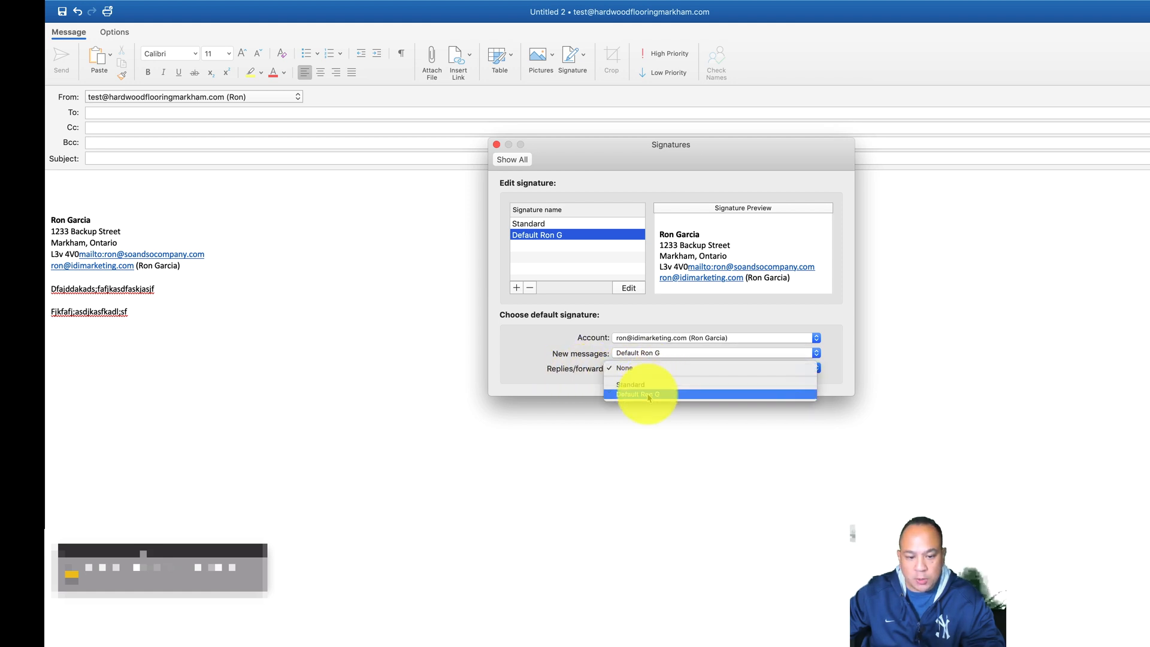
click(647, 395)
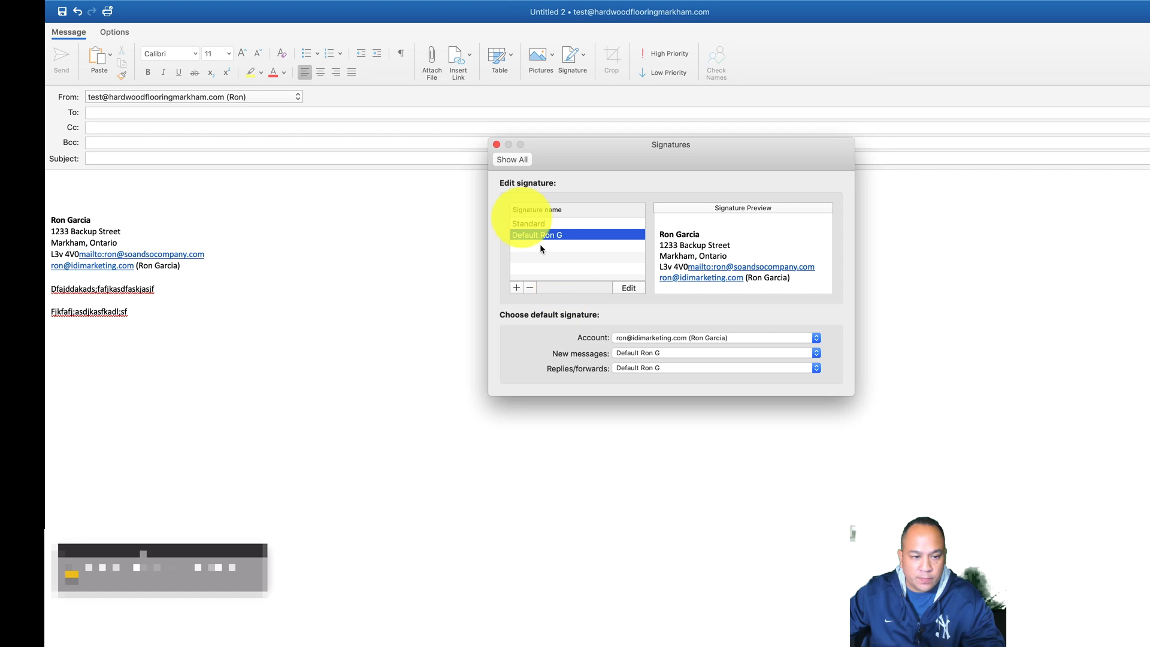
click(497, 145)
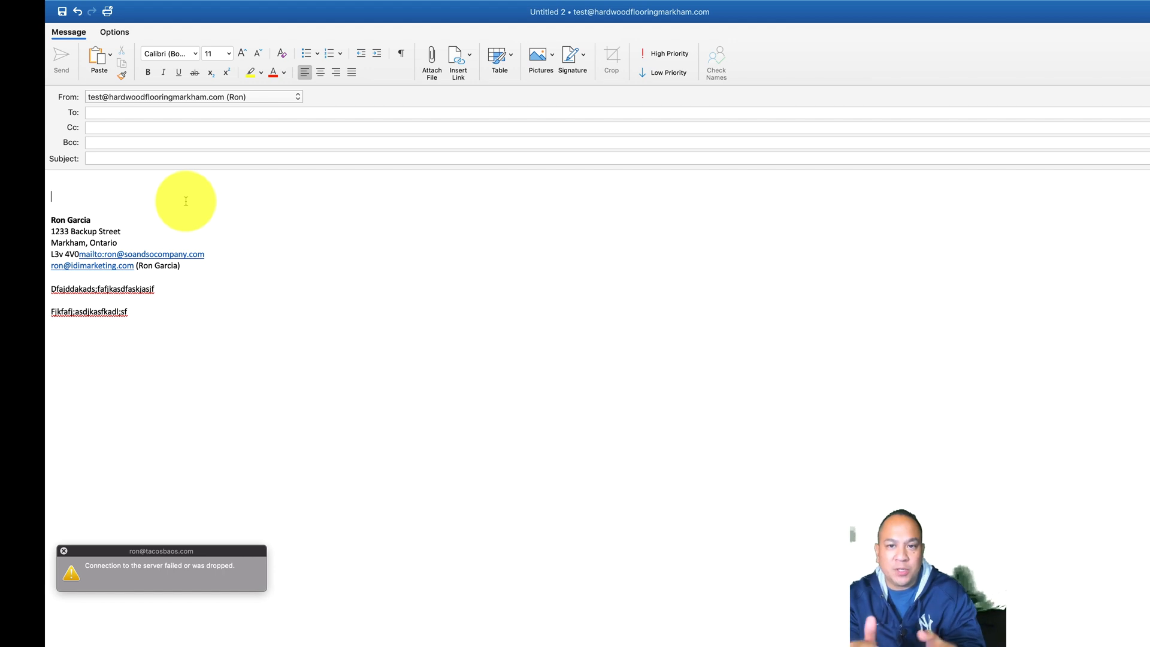
mouse_move(189, 207)
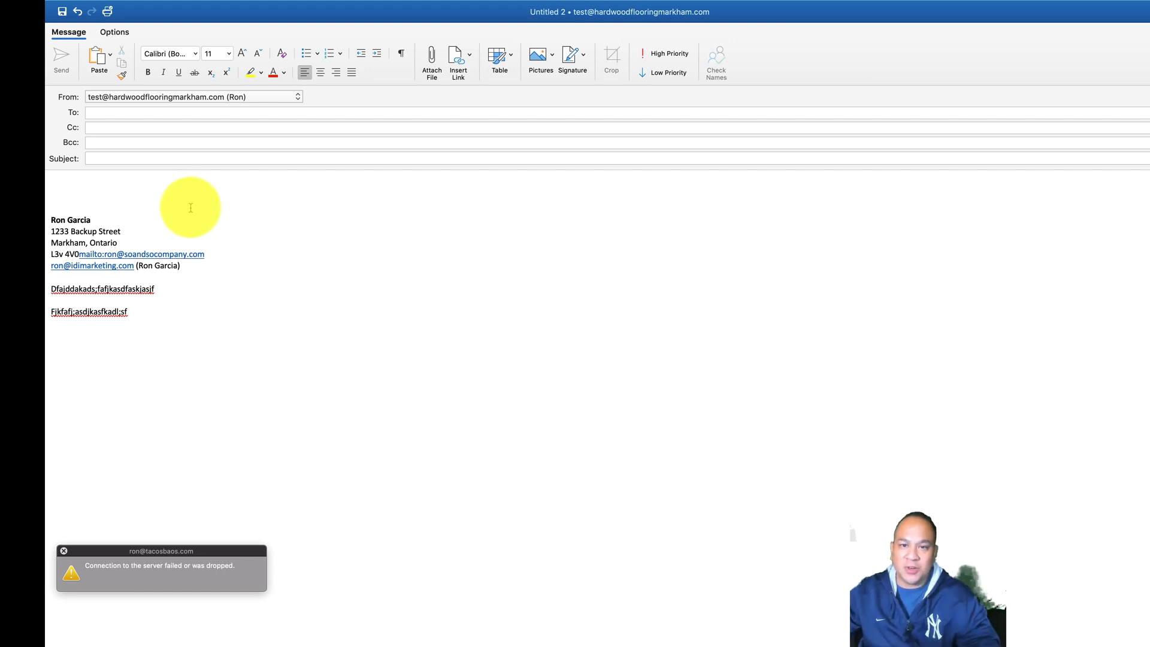